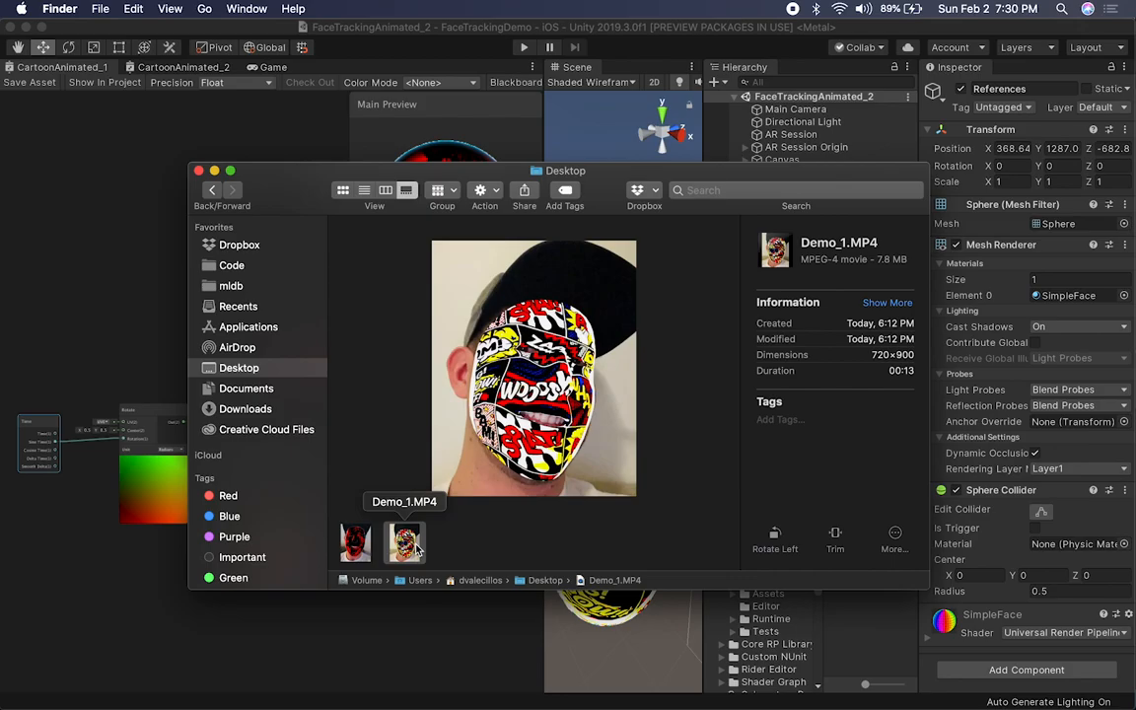
- Preview Demo_1.MP4 from the Desktop in Quick Look and play the face-mask clip
double_click(404, 544)
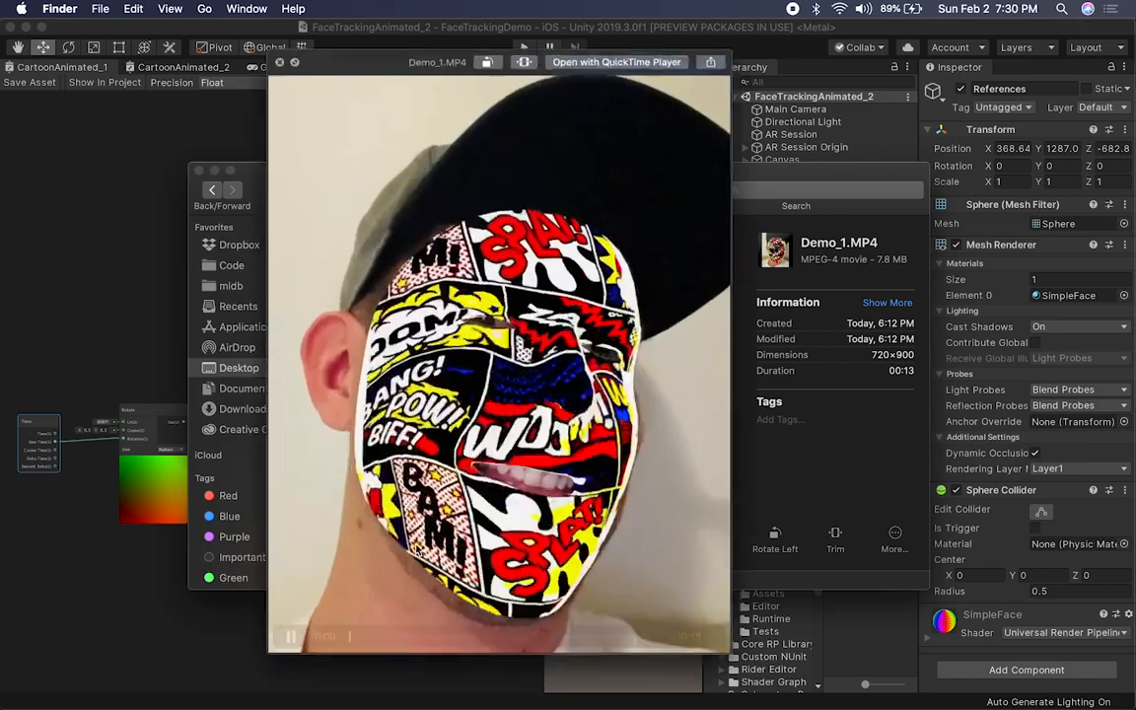
left_click(290, 636)
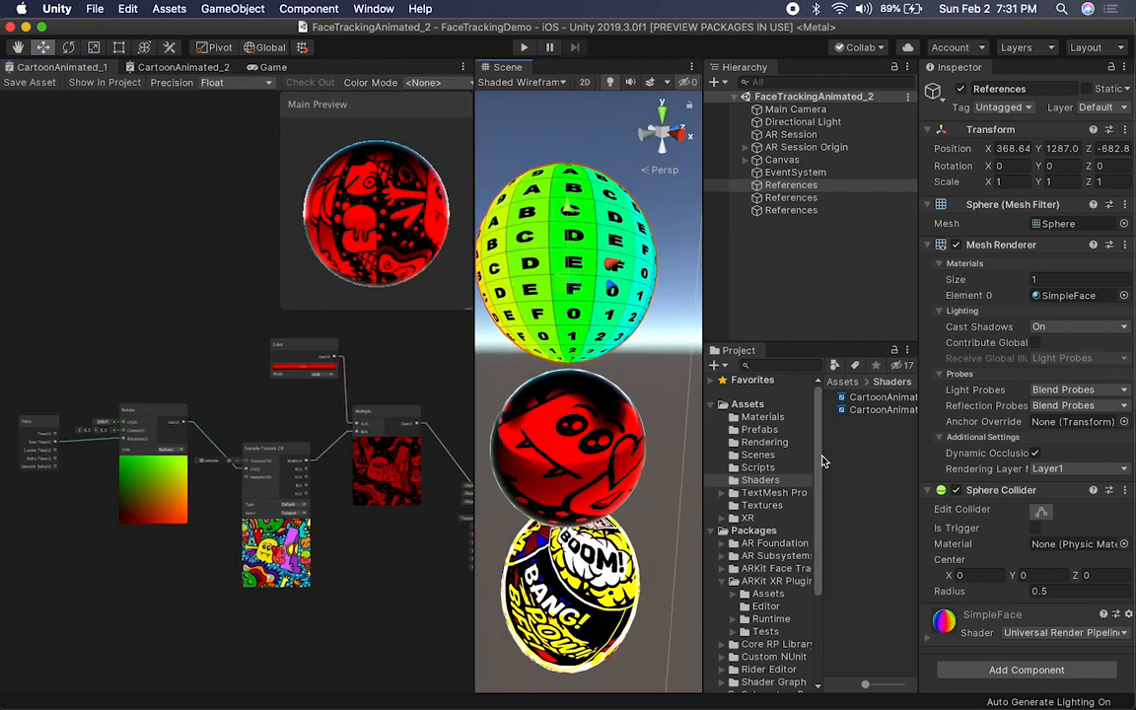
- Open the Assets/Shaders folder and select the CartoonAnimated_1 shader graph
left_click(859, 397)
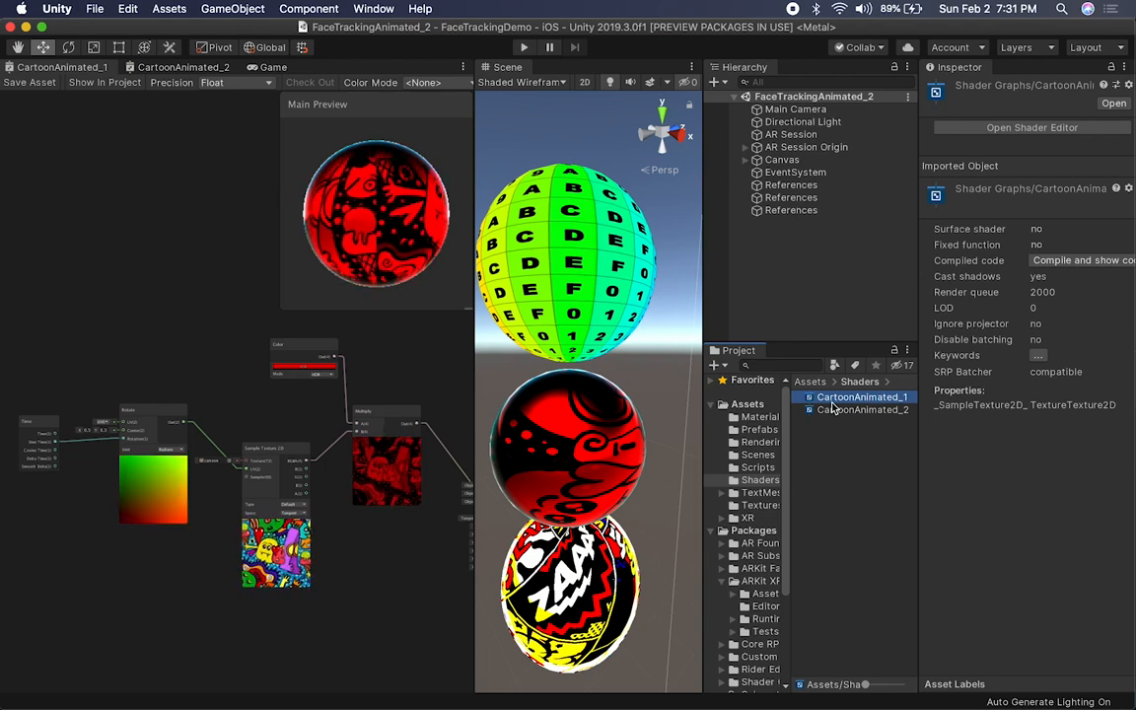
left_click(860, 410)
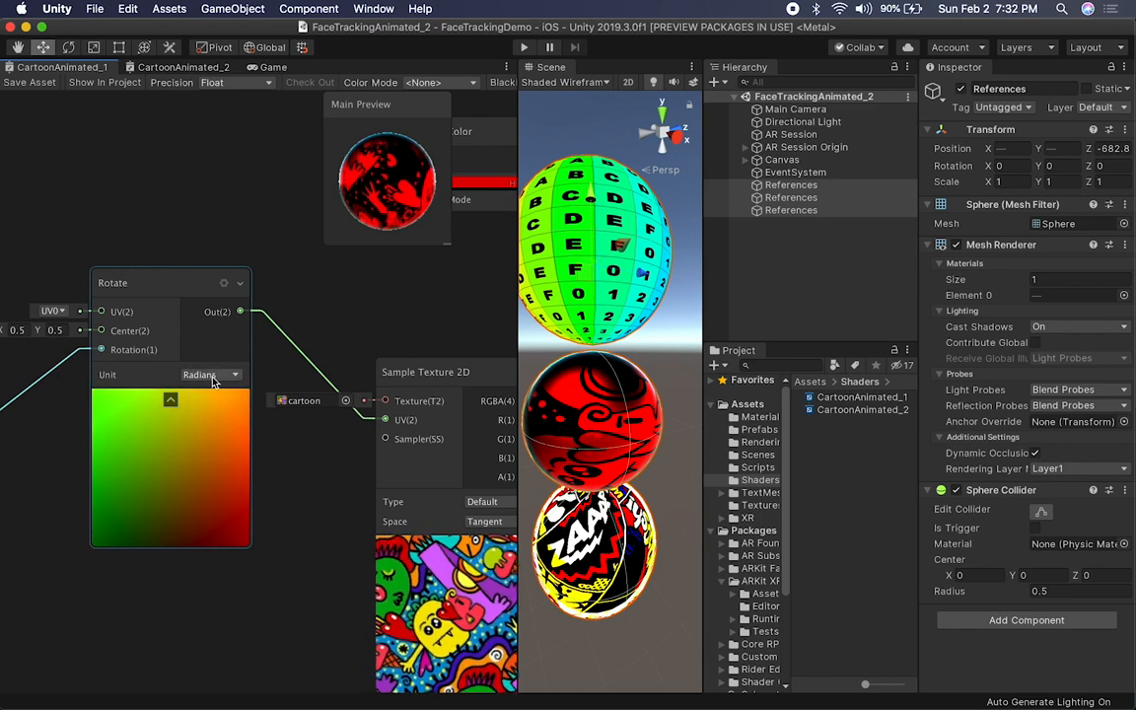
- Switch the Rotate node's Unit to Degrees, then set it back to Radians
left_click(207, 375)
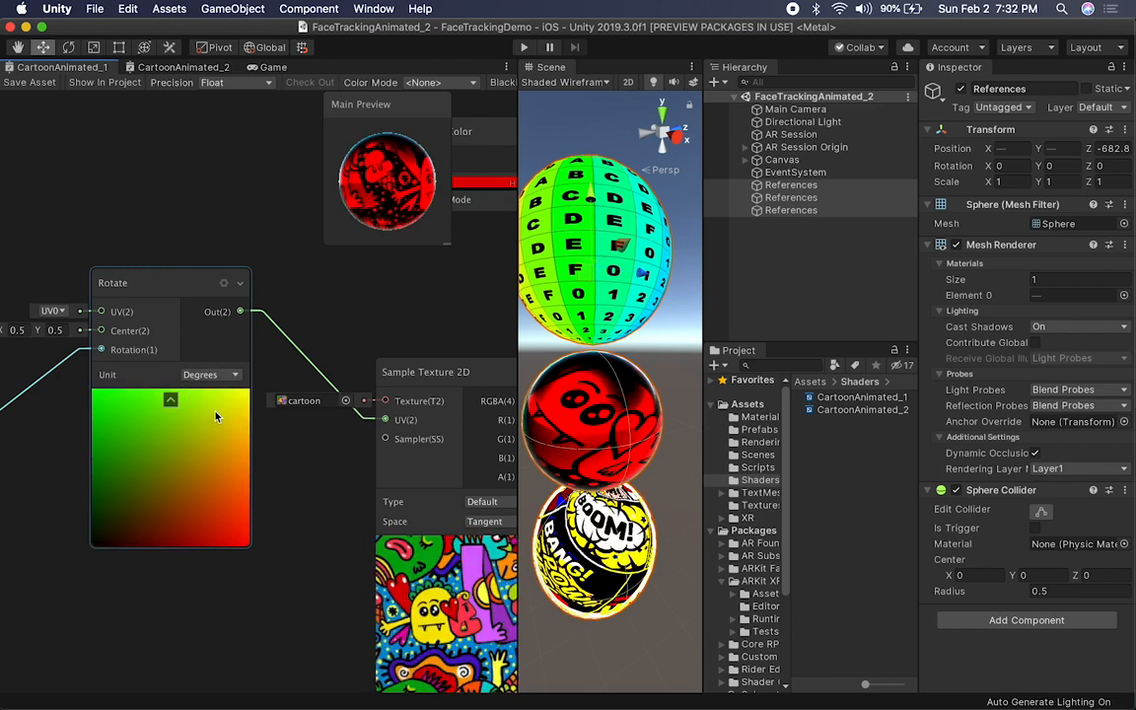
left_click(208, 375)
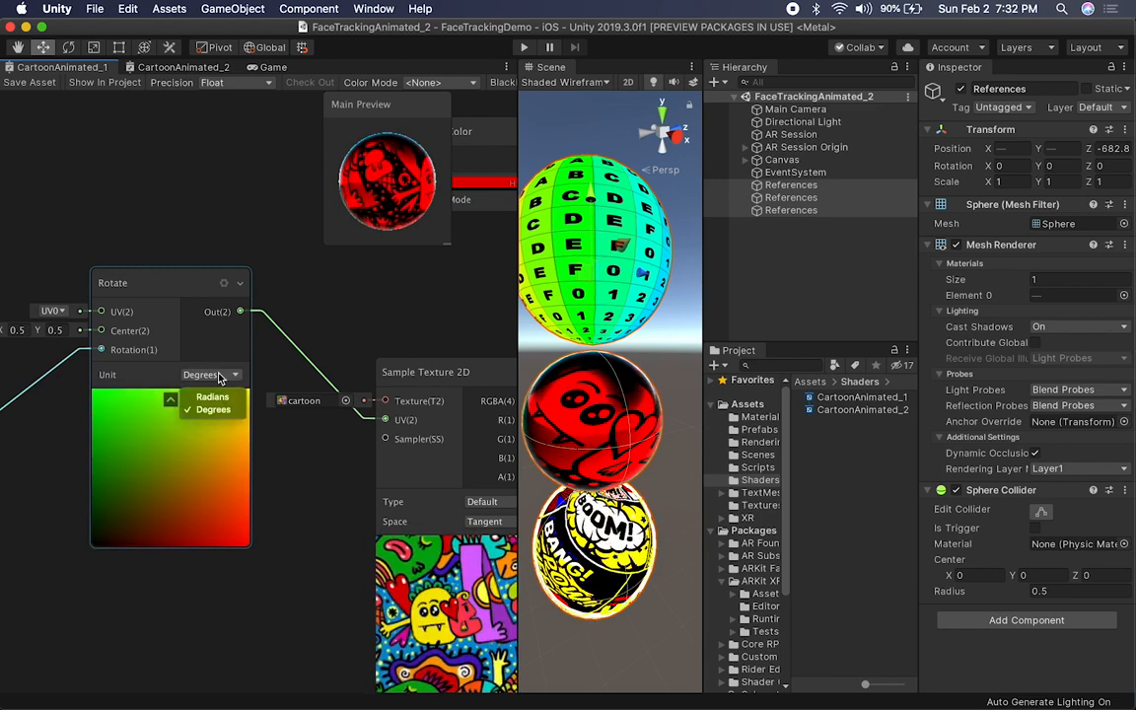
left_click(212, 396)
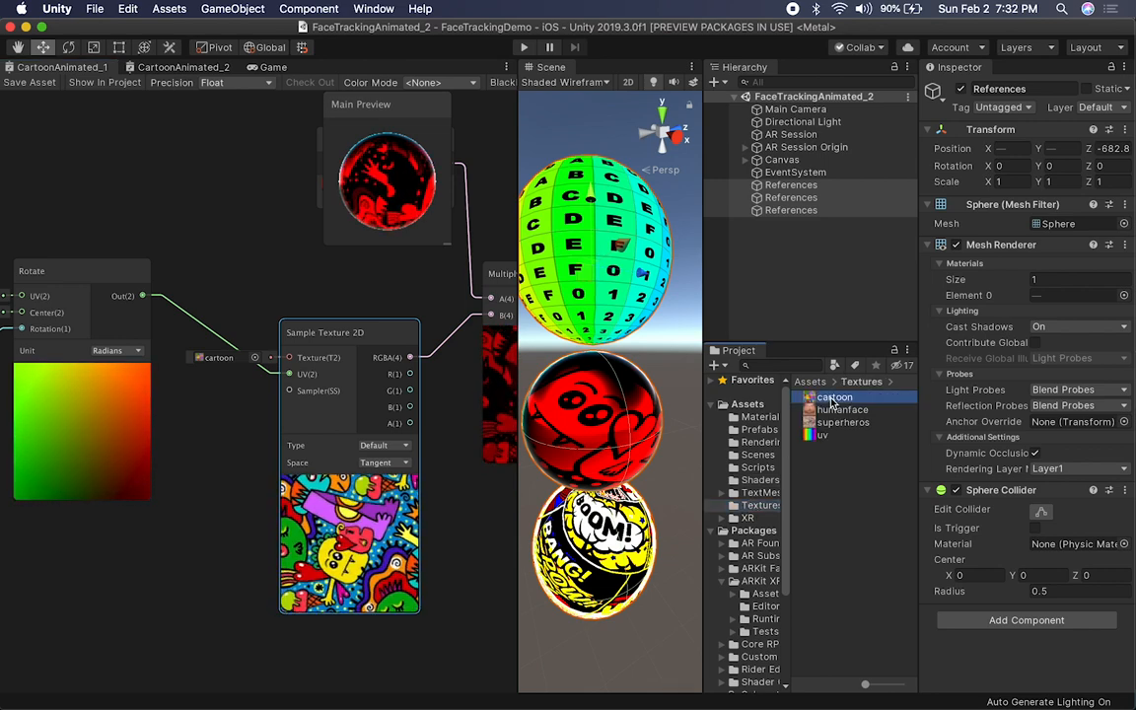
- View the cartoon texture's import settings and search nodes for 'sample'
left_click(834, 397)
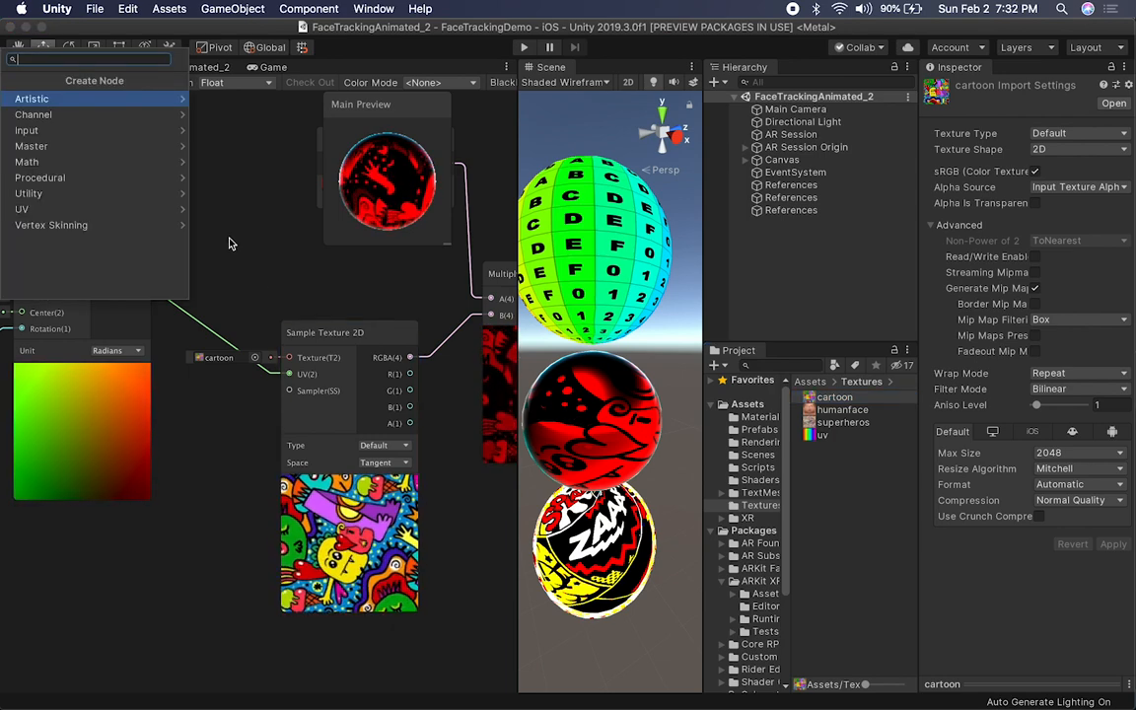
type("sample")
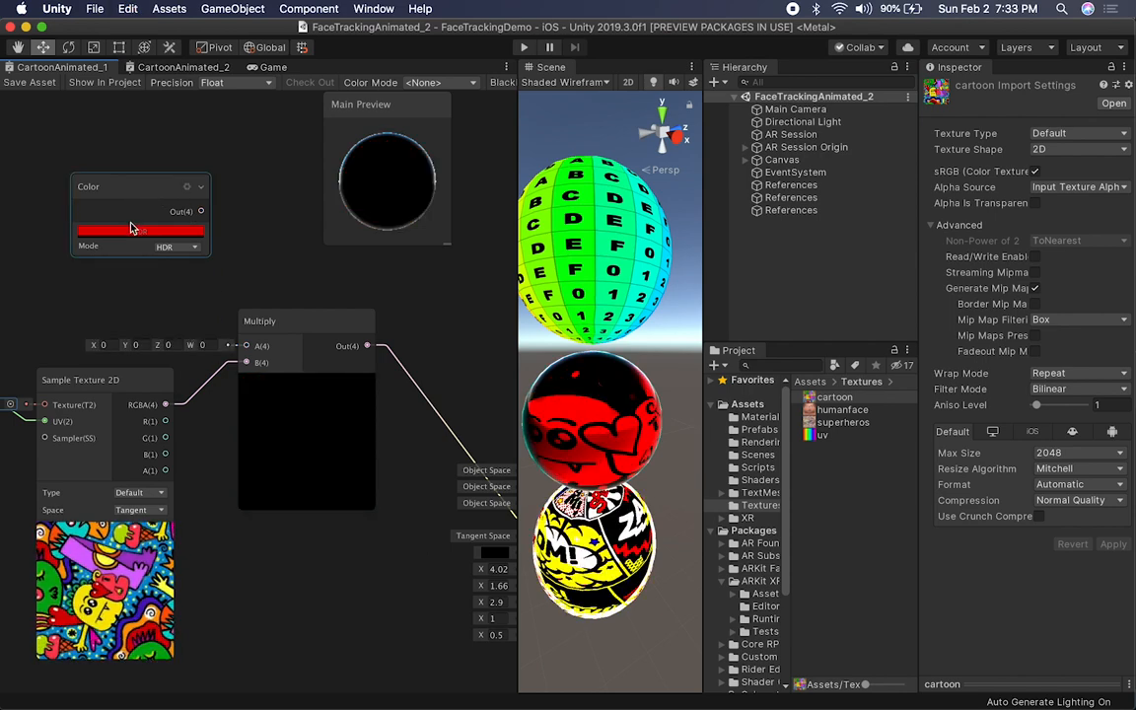
- Edit the Color node's colour, returning the emission colour to black, and close the picker
left_click(138, 229)
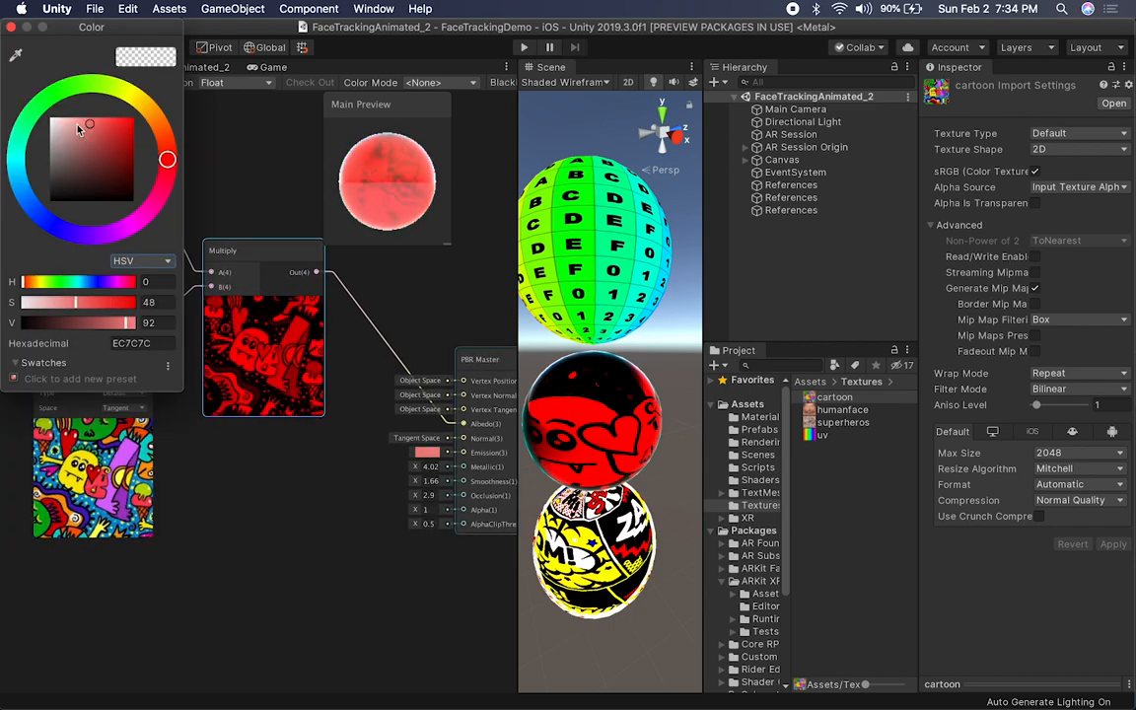
left_click_drag(79, 129, 51, 199)
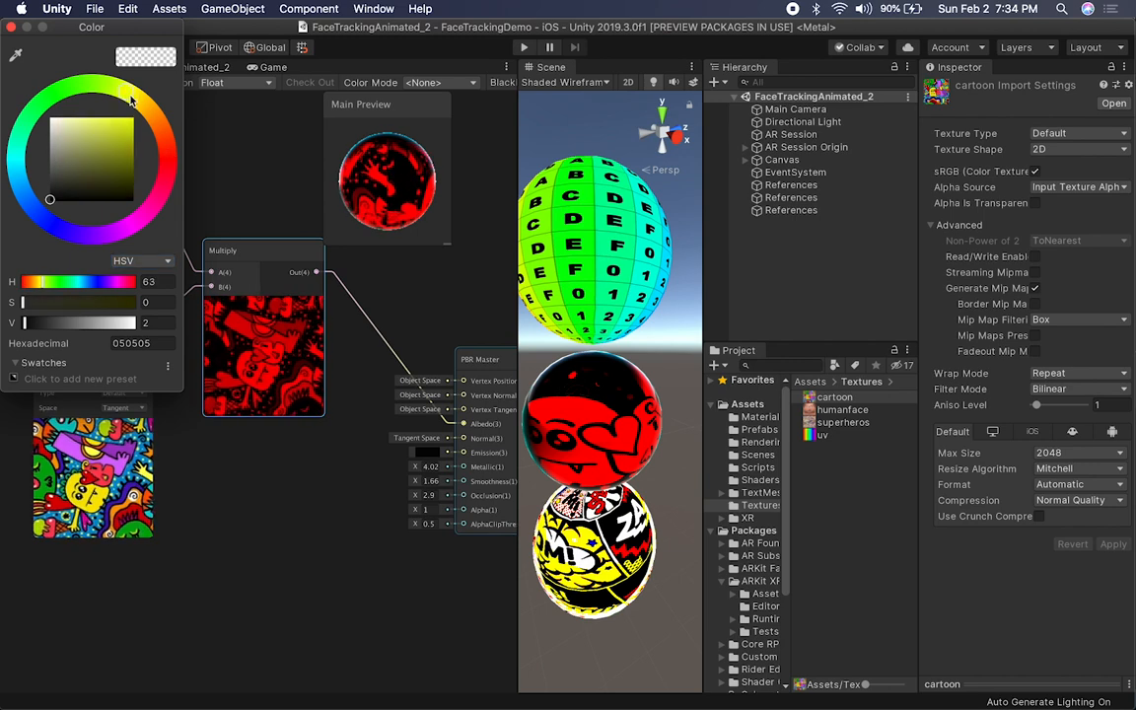
left_click(165, 145)
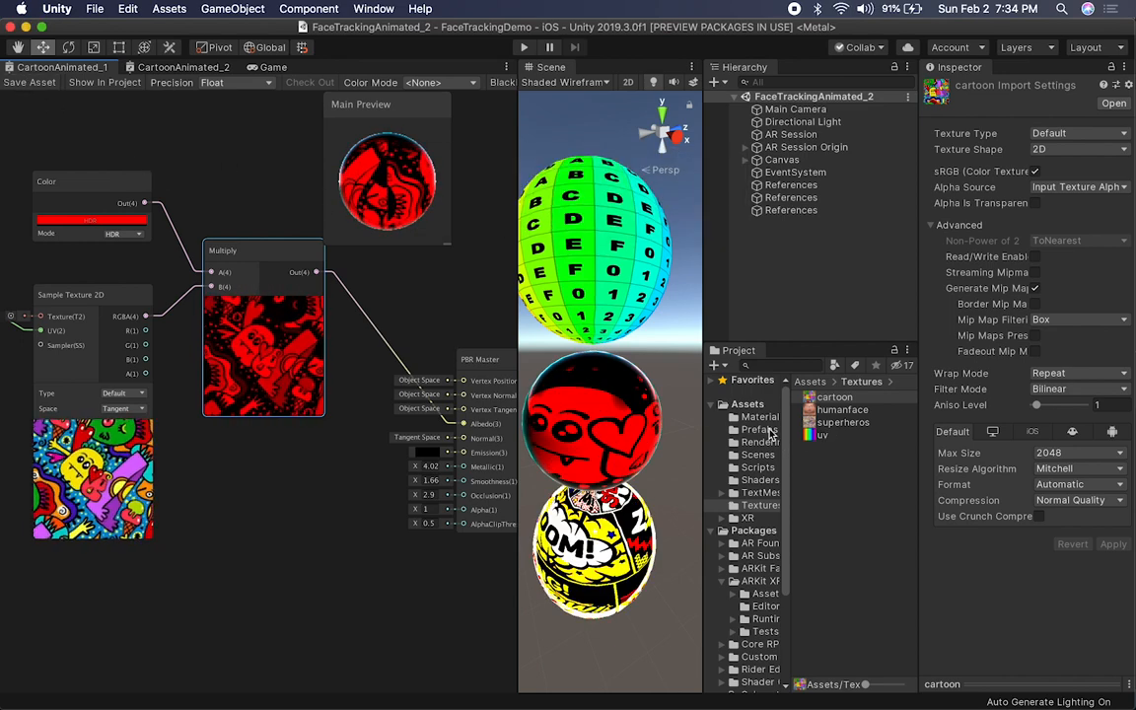
- Open the Shaders folder and the CartoonAnimated_2 shader graph
left_click(760, 479)
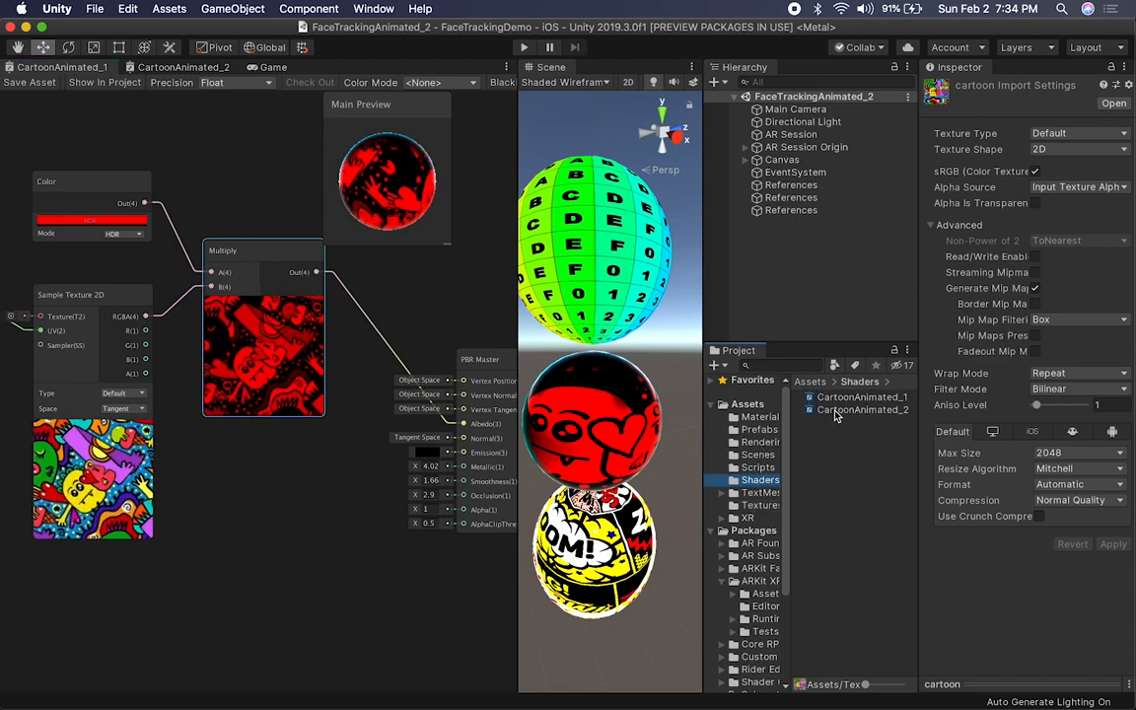
left_click(865, 409)
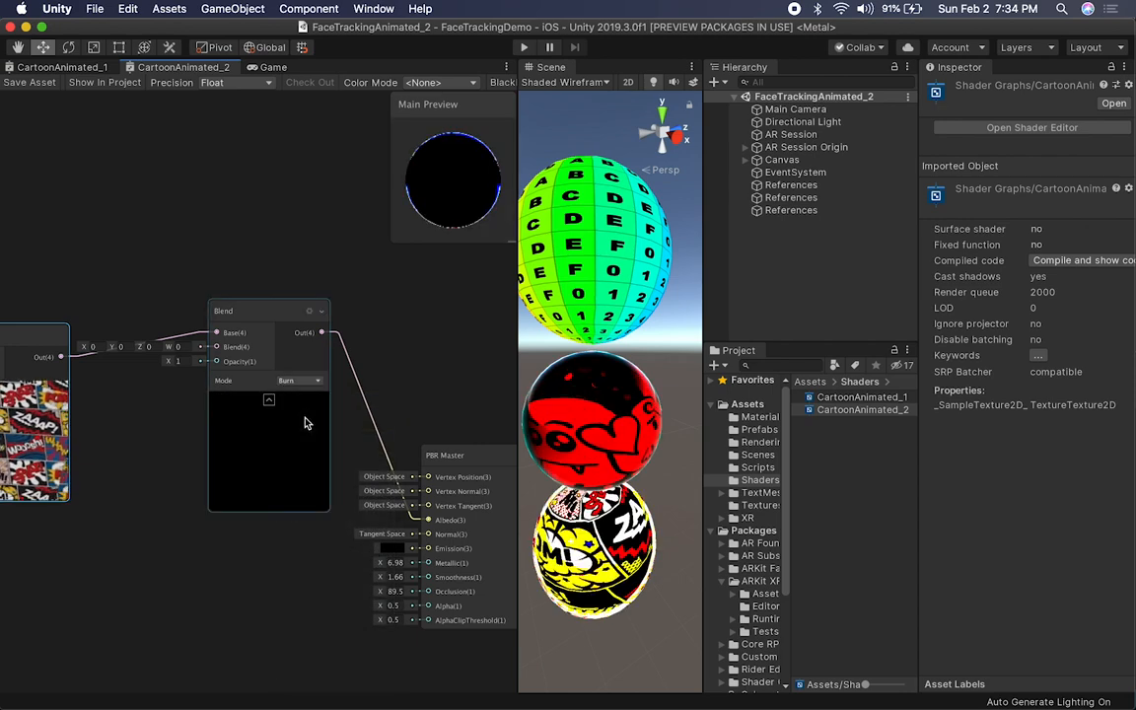
- Try the Blend node in Lighten, Multiply and Screen modes
left_click(300, 379)
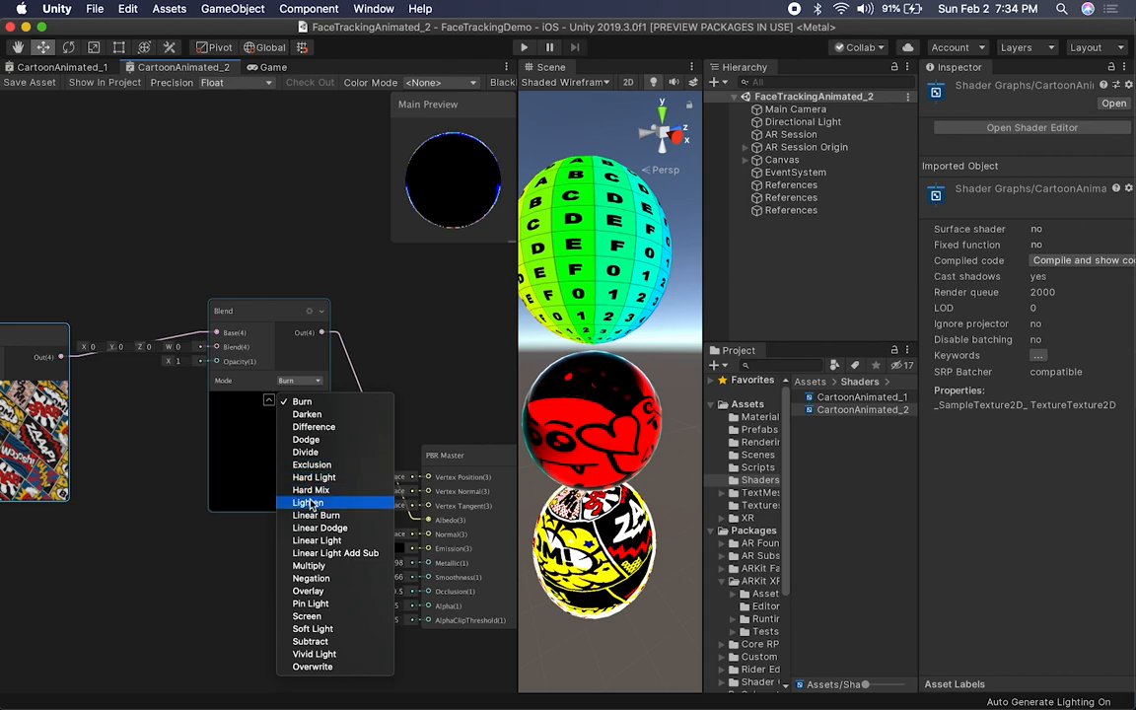
left_click(310, 502)
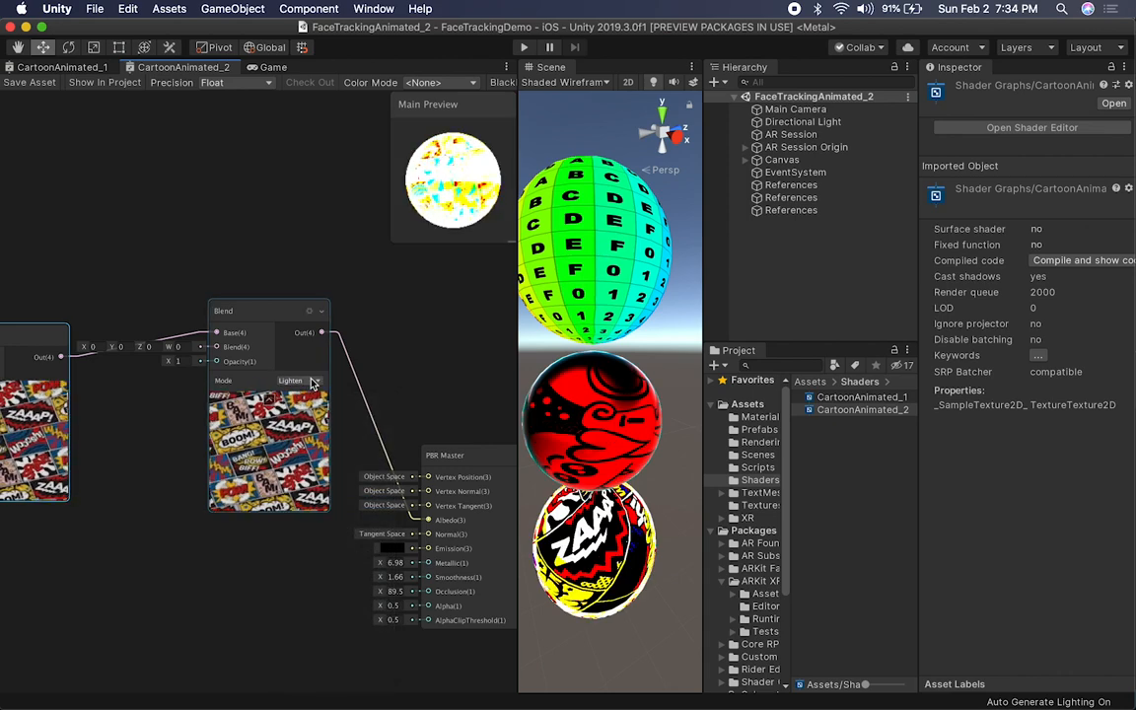
left_click(299, 381)
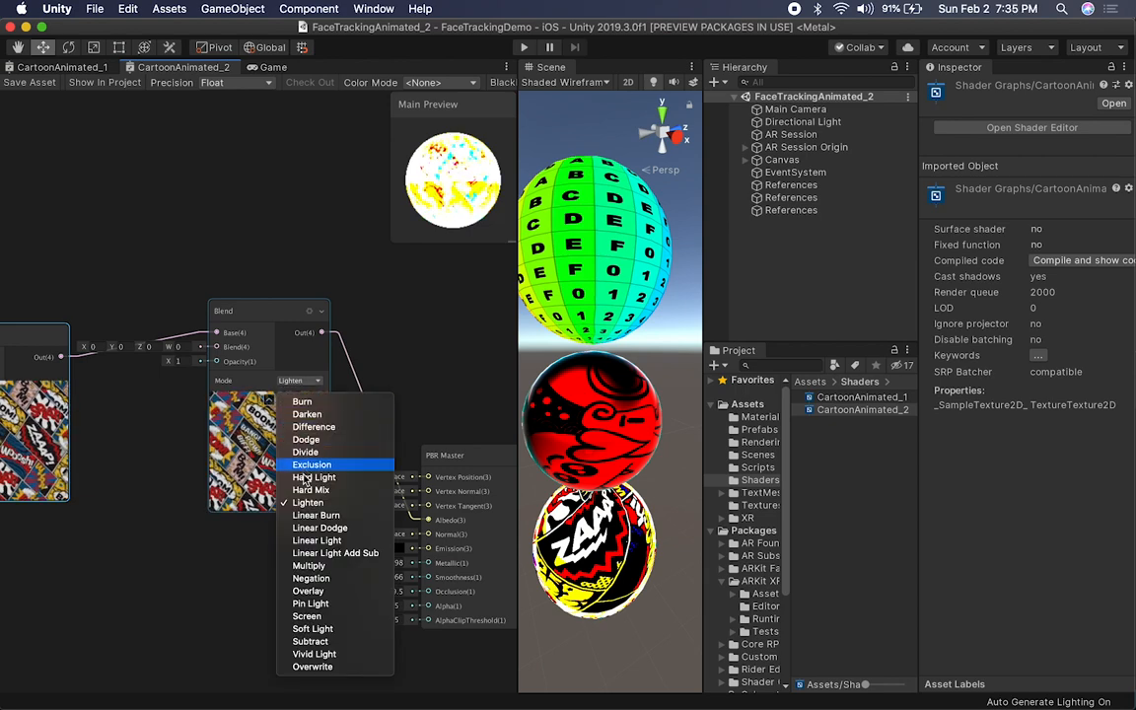
mouse_move(336, 553)
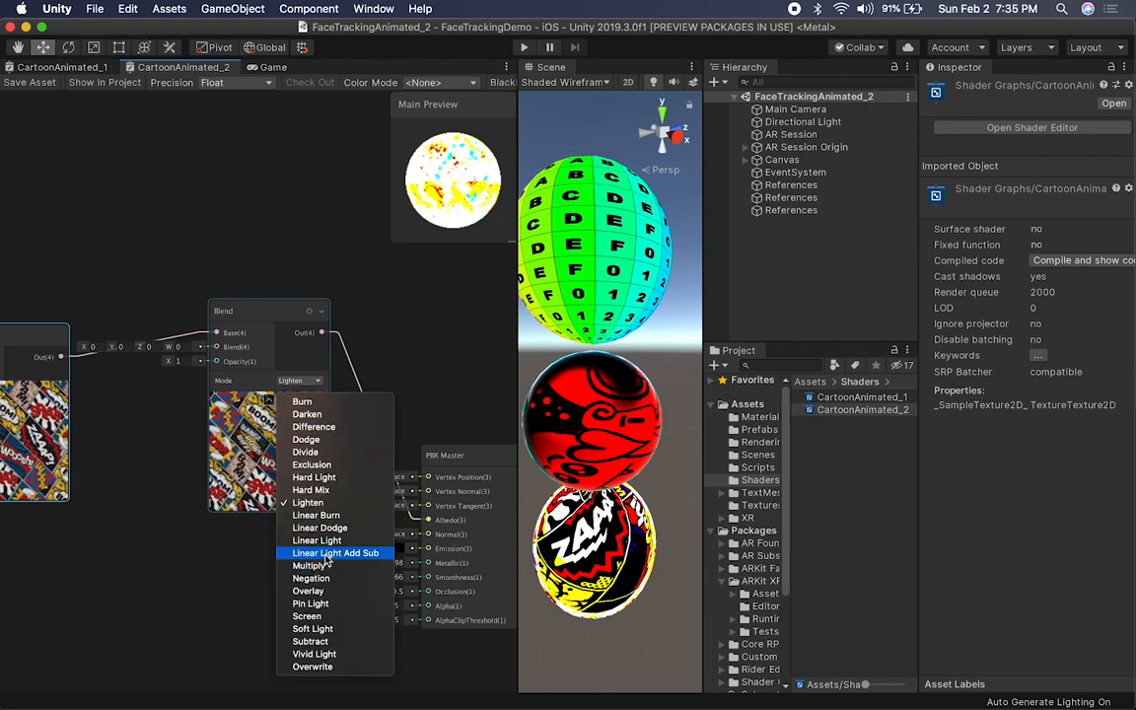
left_click(307, 566)
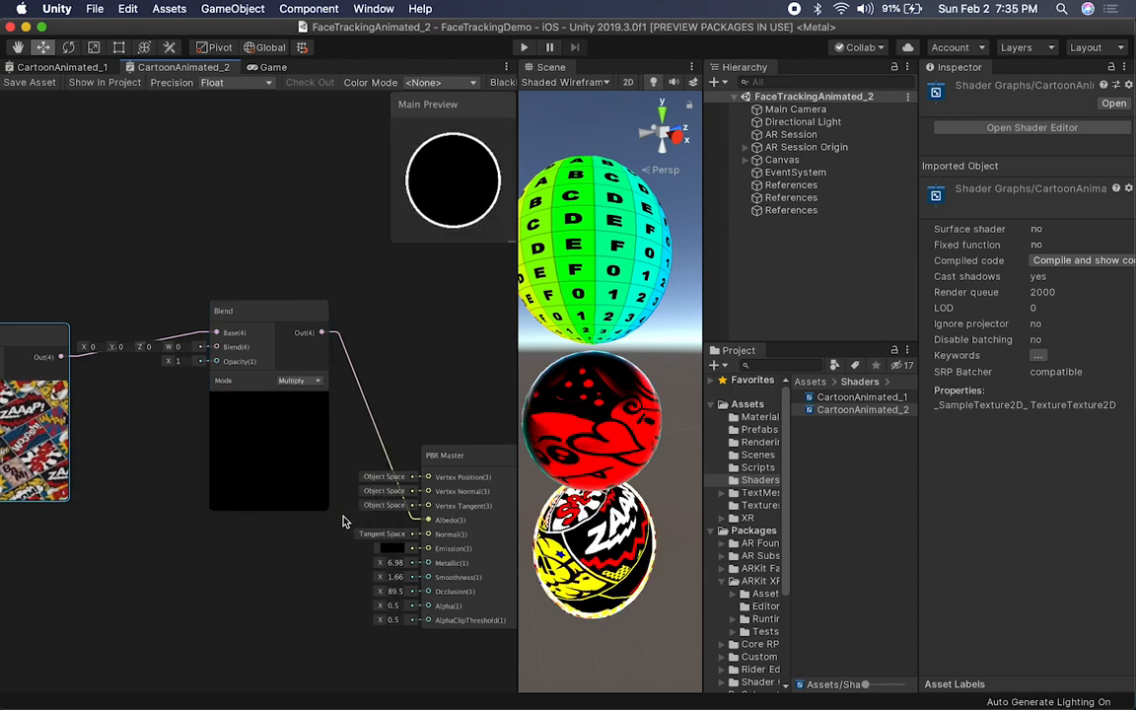
left_click(299, 381)
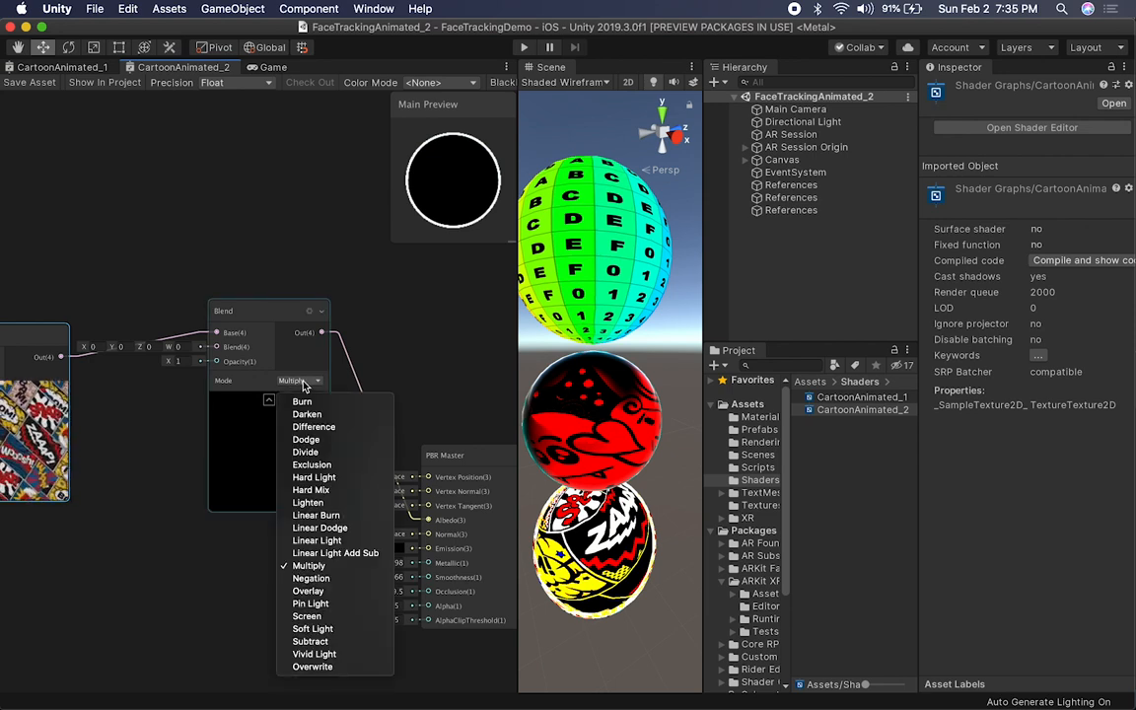
mouse_move(306, 627)
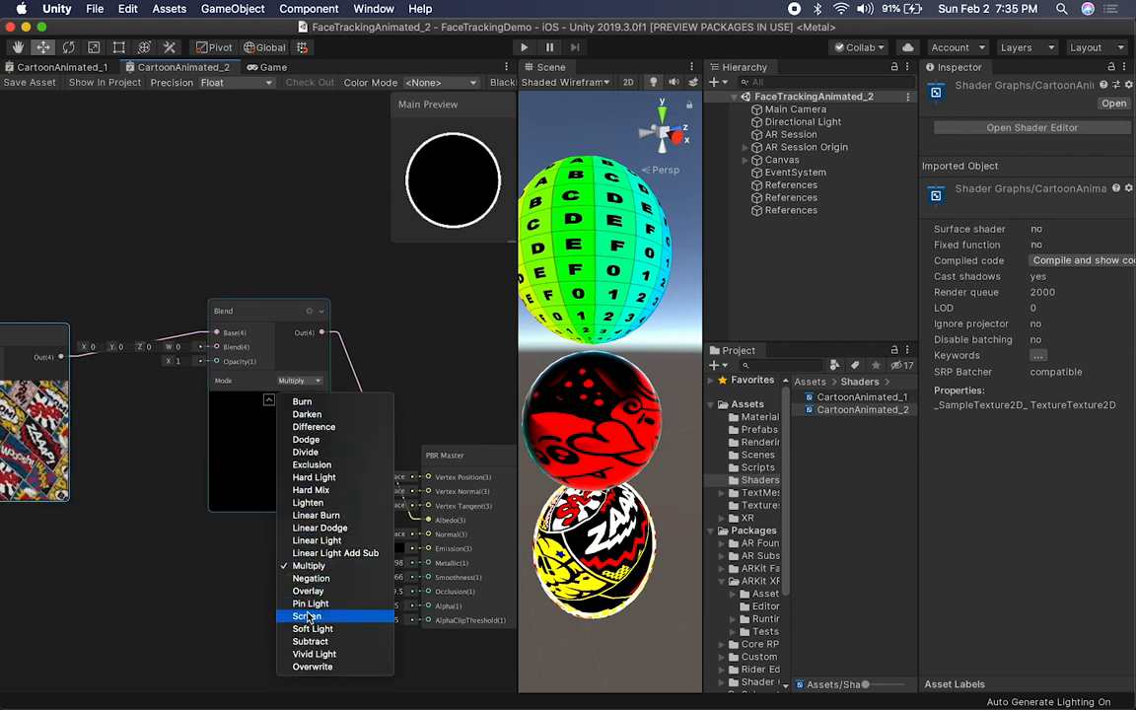
left_click(313, 615)
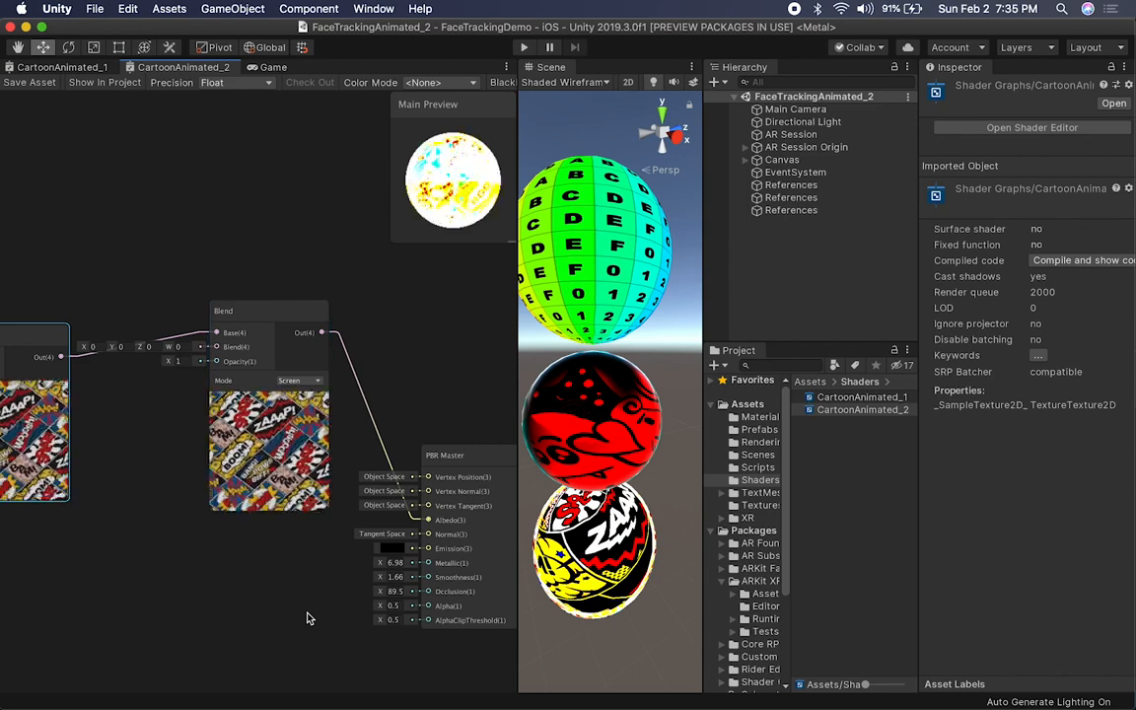
- Set the Blend mode to Overlay and select AR Camera under AR Session Origin
left_click(298, 380)
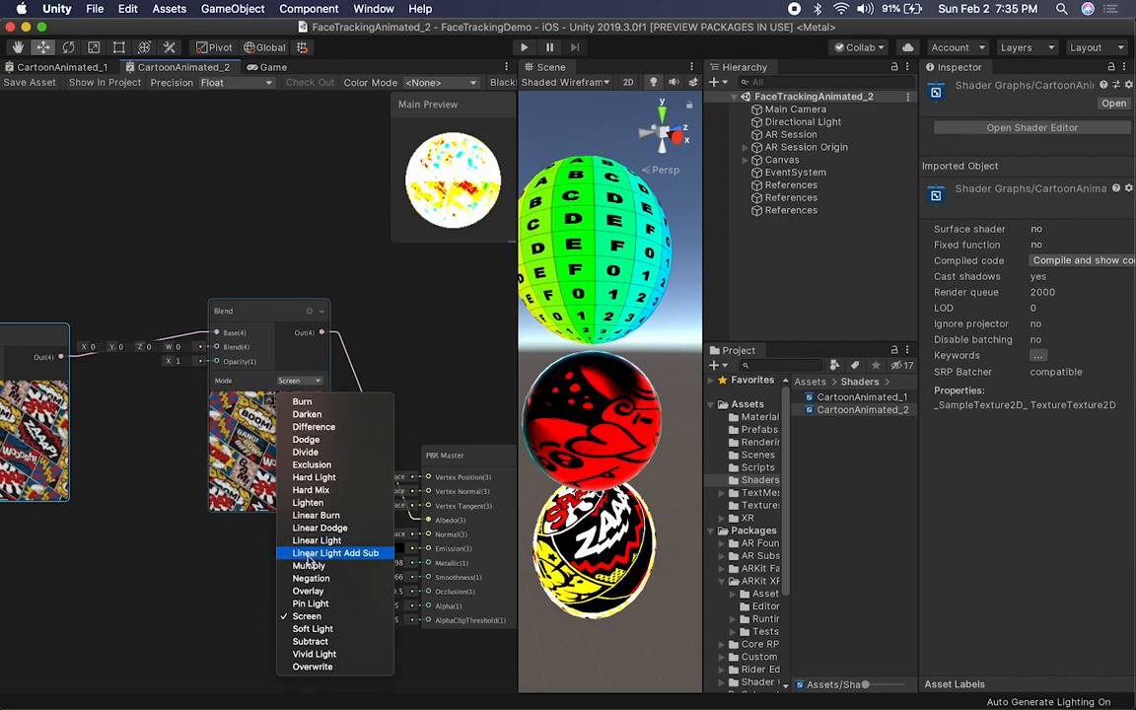
left_click(306, 591)
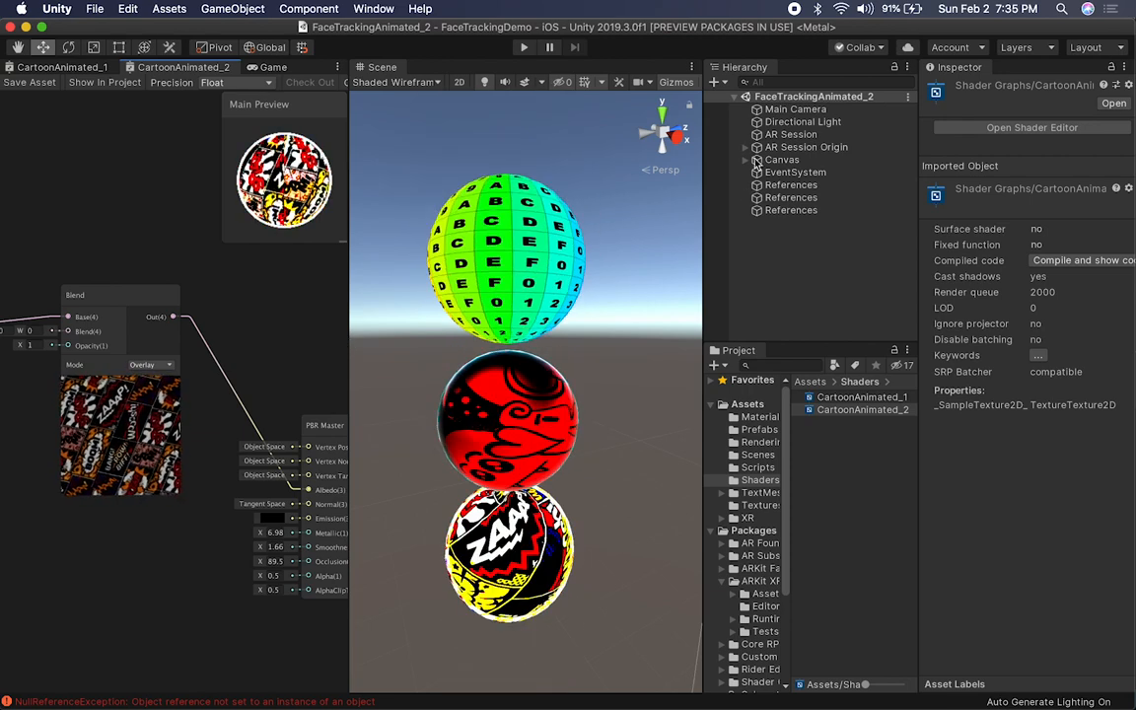
left_click(807, 147)
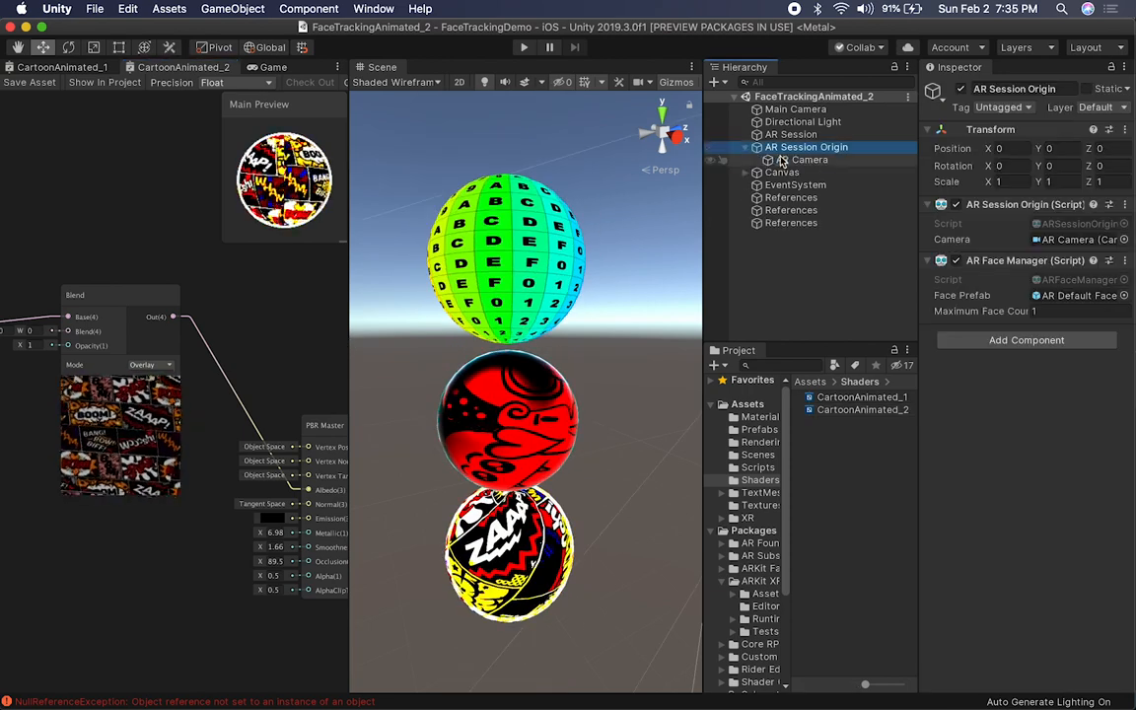
left_click(804, 158)
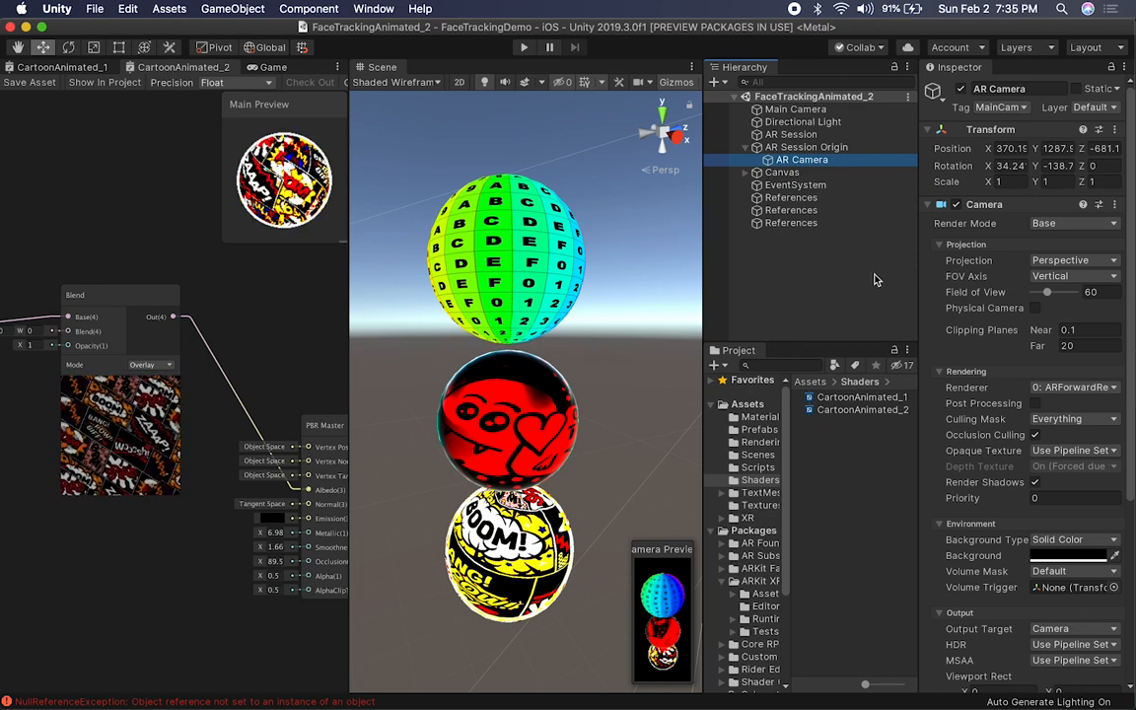